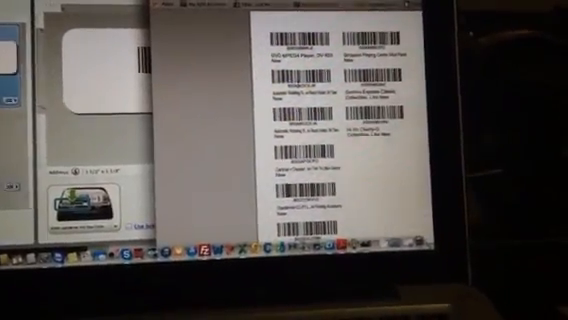
Set the barcode's readable text to show Below the bars, centered, and confirm
{"action": "scroll", "scroll_direction": "down", "scroll_amount": 3}
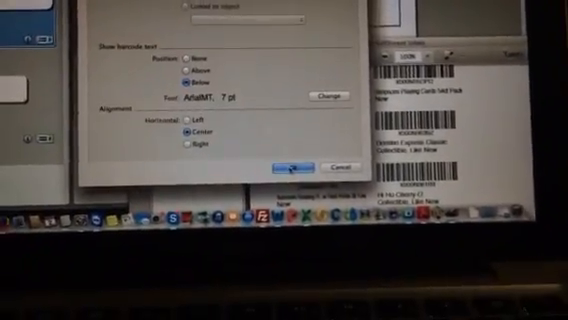
{"action": "left_click", "coordinate": [290, 160]}
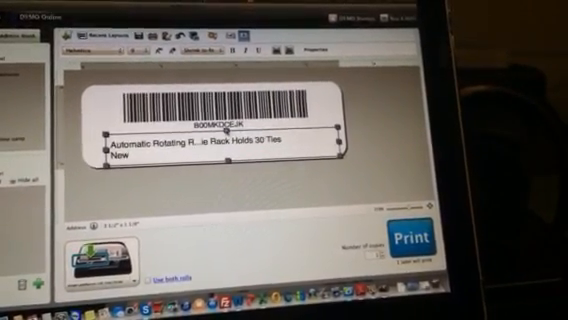
Select the product description text under the barcode and adjust its formatting
{"action": "double_click", "coordinate": [200, 146]}
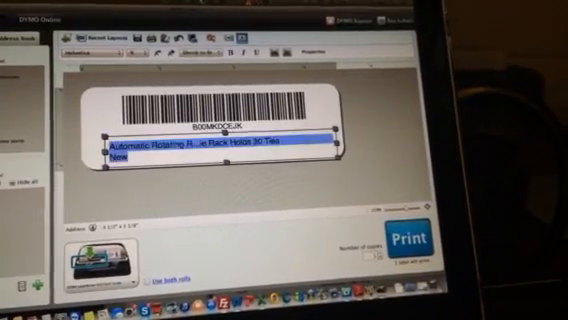
{"action": "left_click", "coordinate": [120, 52]}
{"action": "type", "text": "Amazon FBA"}
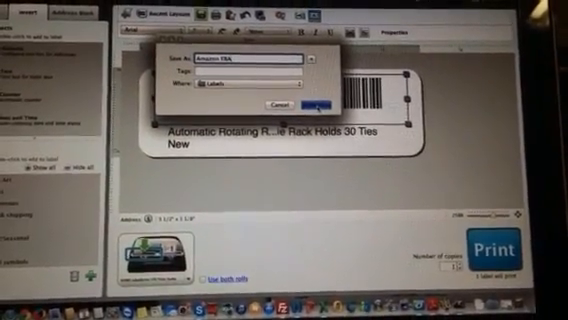
Save the barcode label layout as 'Amazon FBA' in the Labels folder
{"action": "left_click", "coordinate": [302, 100]}
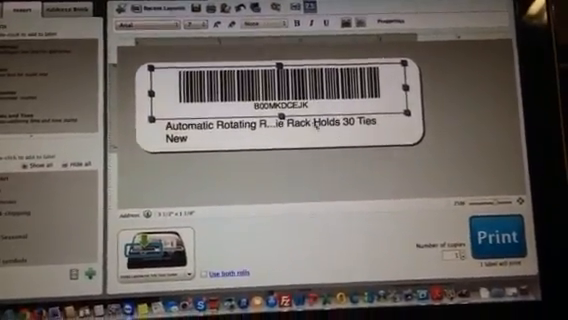